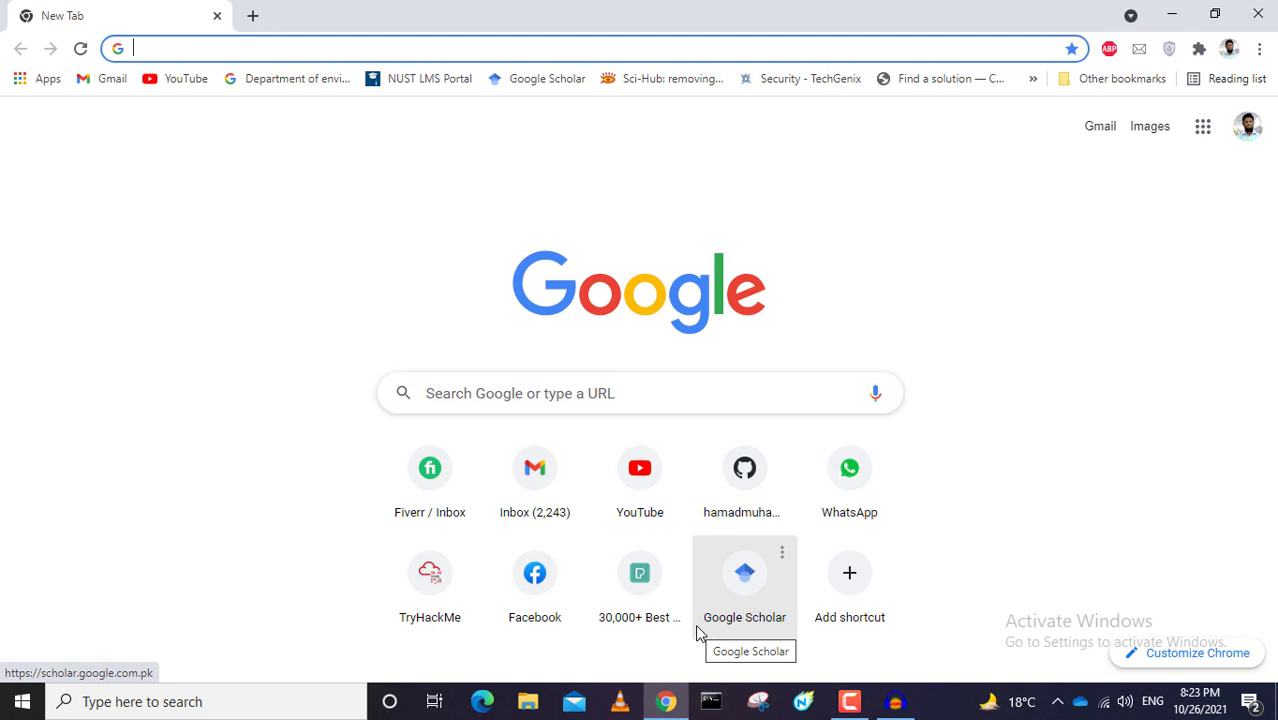
pyautogui.moveTo(700, 636)
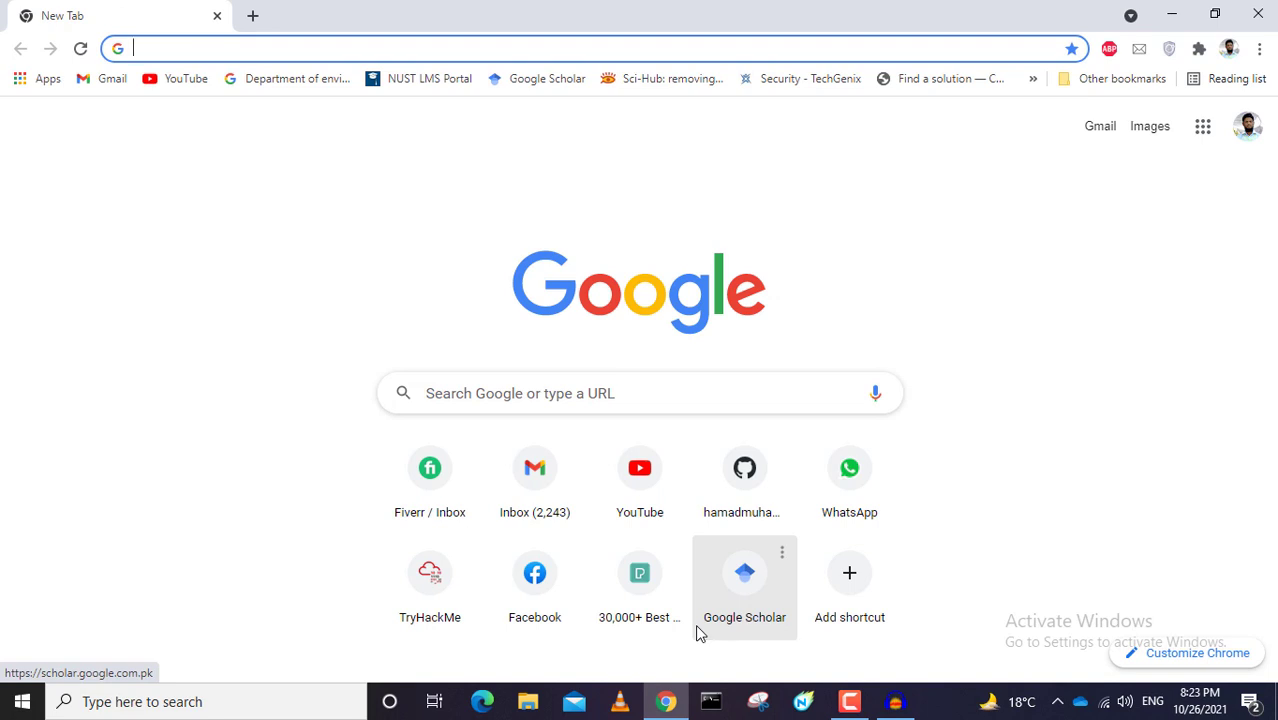
# Step: Search Google for Anaconda to reach the official site
pyautogui.write('ancoda')
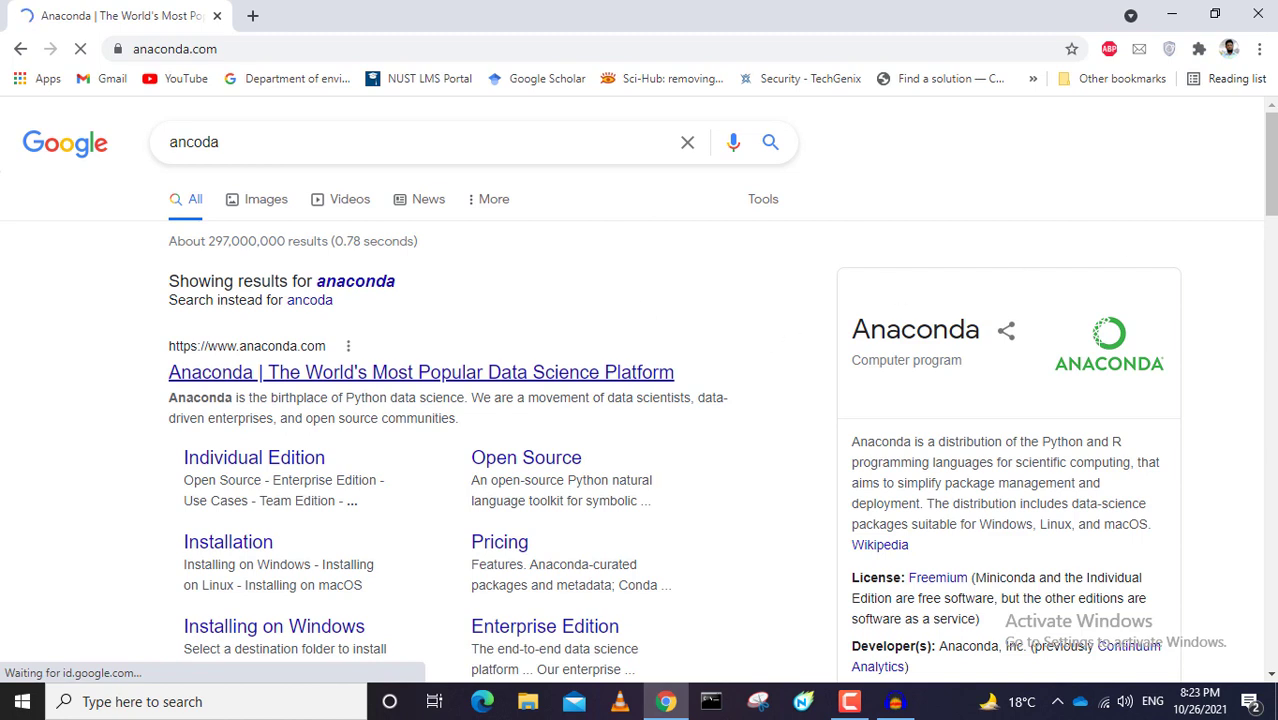
# Step: Go to anaconda.com and choose Individual Edition from the Products menu
pyautogui.click(420, 372)
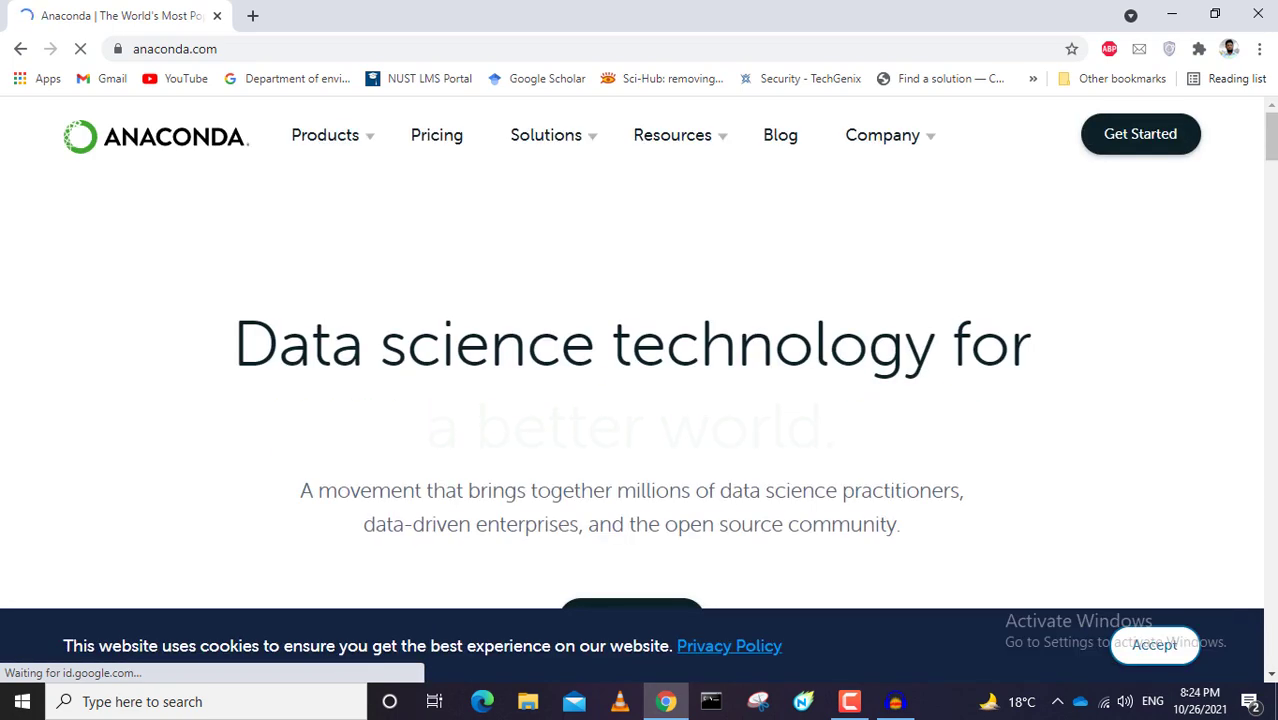
pyautogui.scroll(-3)
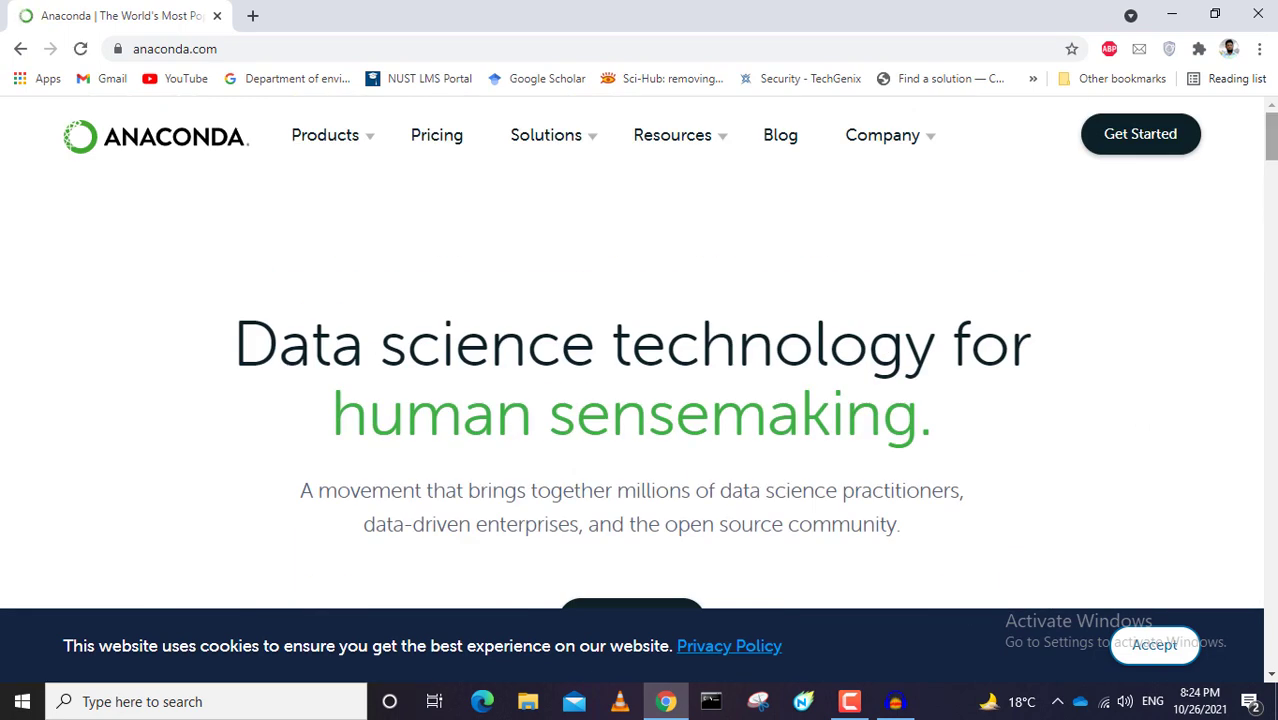
pyautogui.click(324, 136)
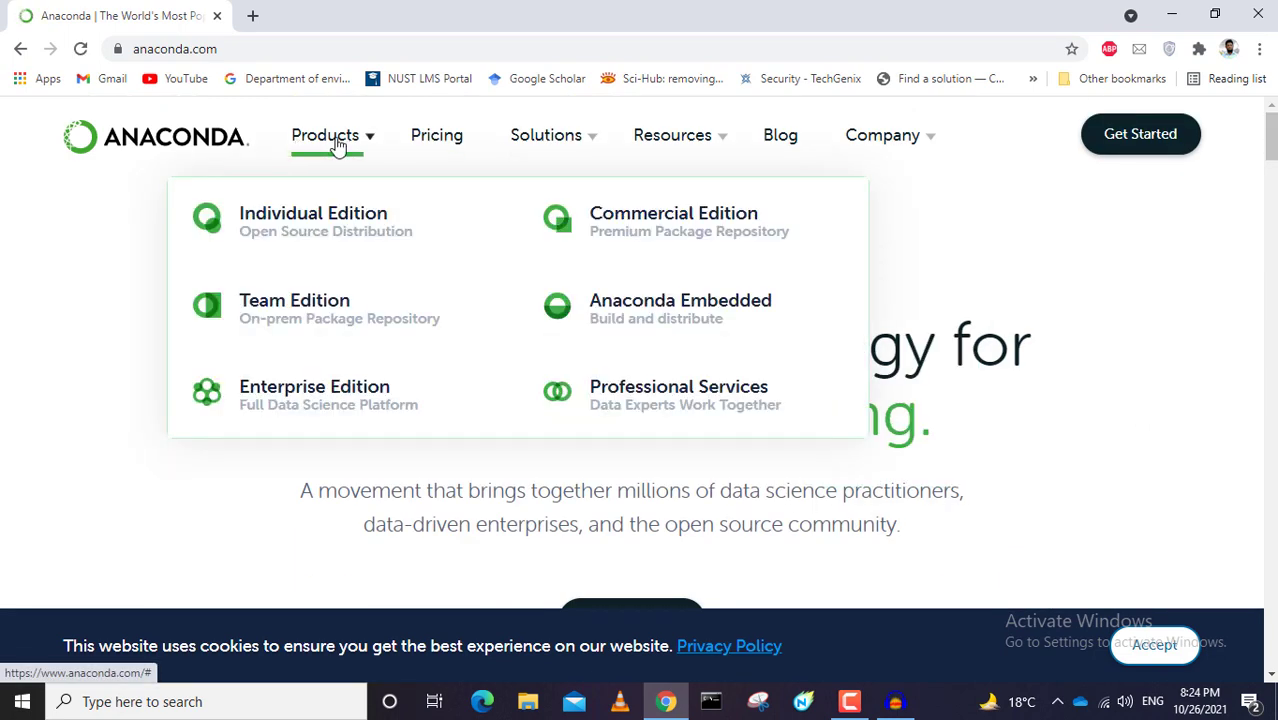
pyautogui.moveTo(344, 220)
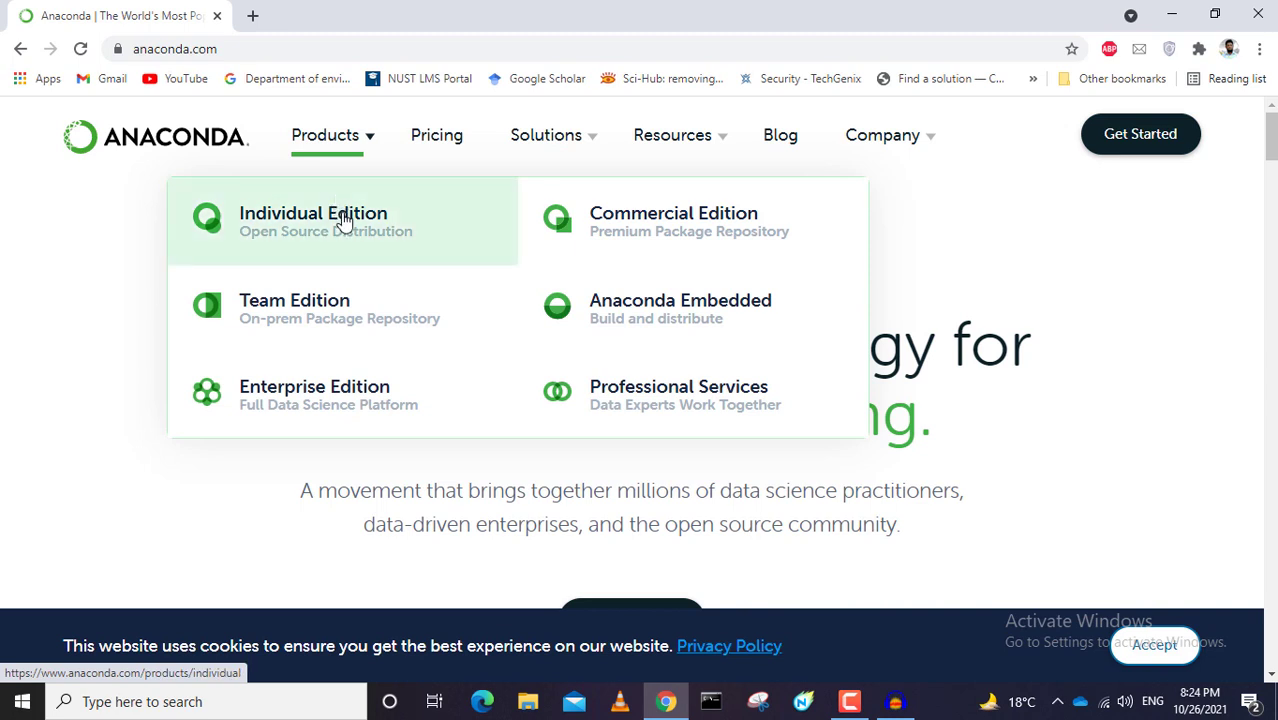
pyautogui.click(344, 220)
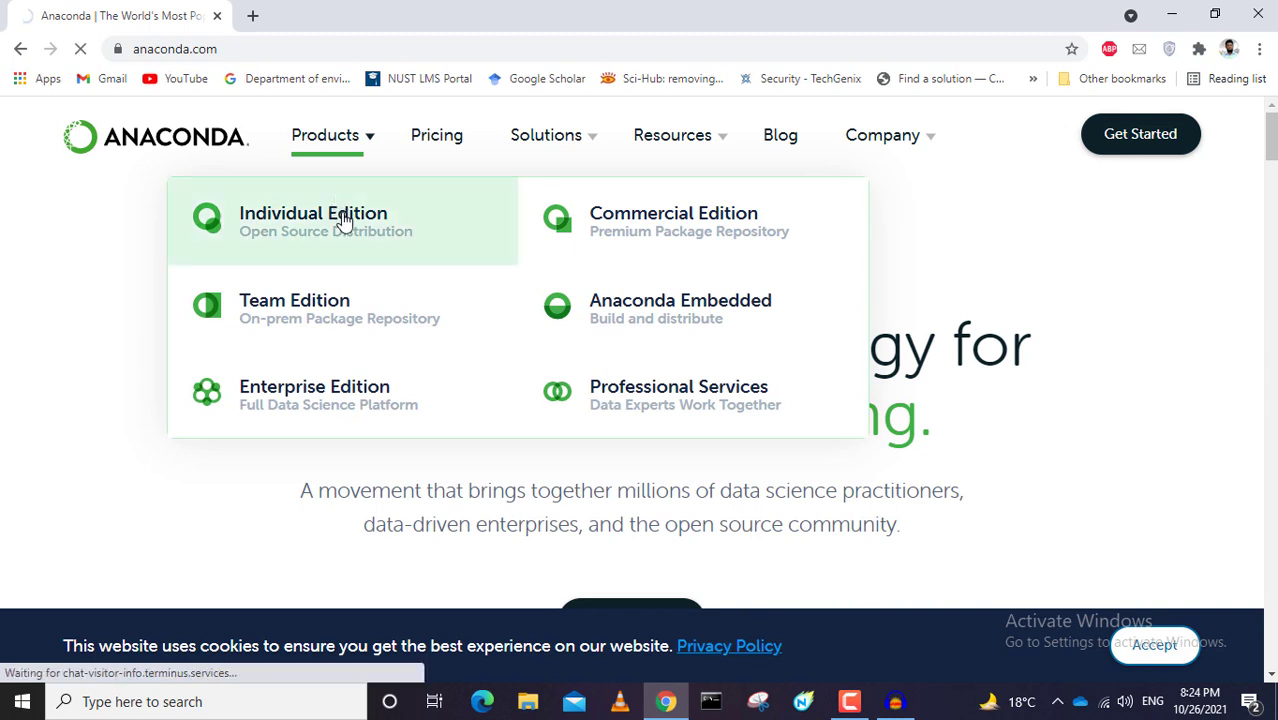
# Step: Scroll the Individual Edition page past the Windows Download button to the feature overview
pyautogui.click(312, 212)
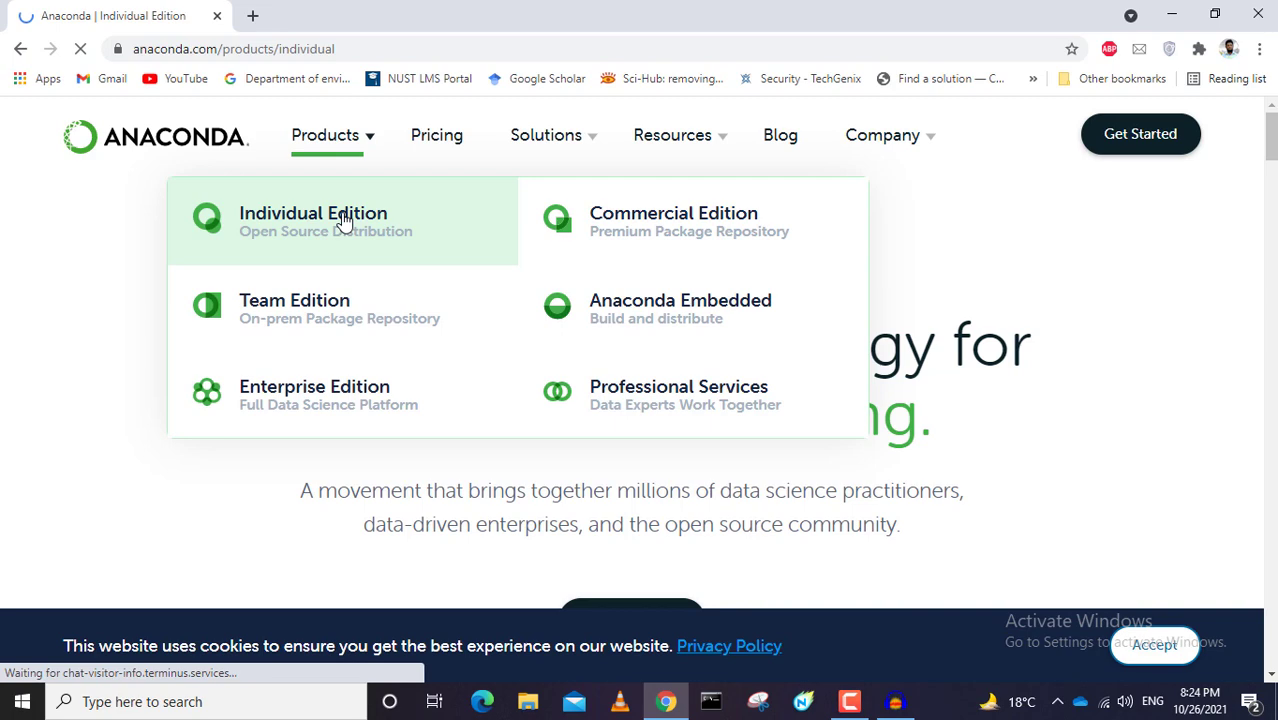
pyautogui.click(312, 212)
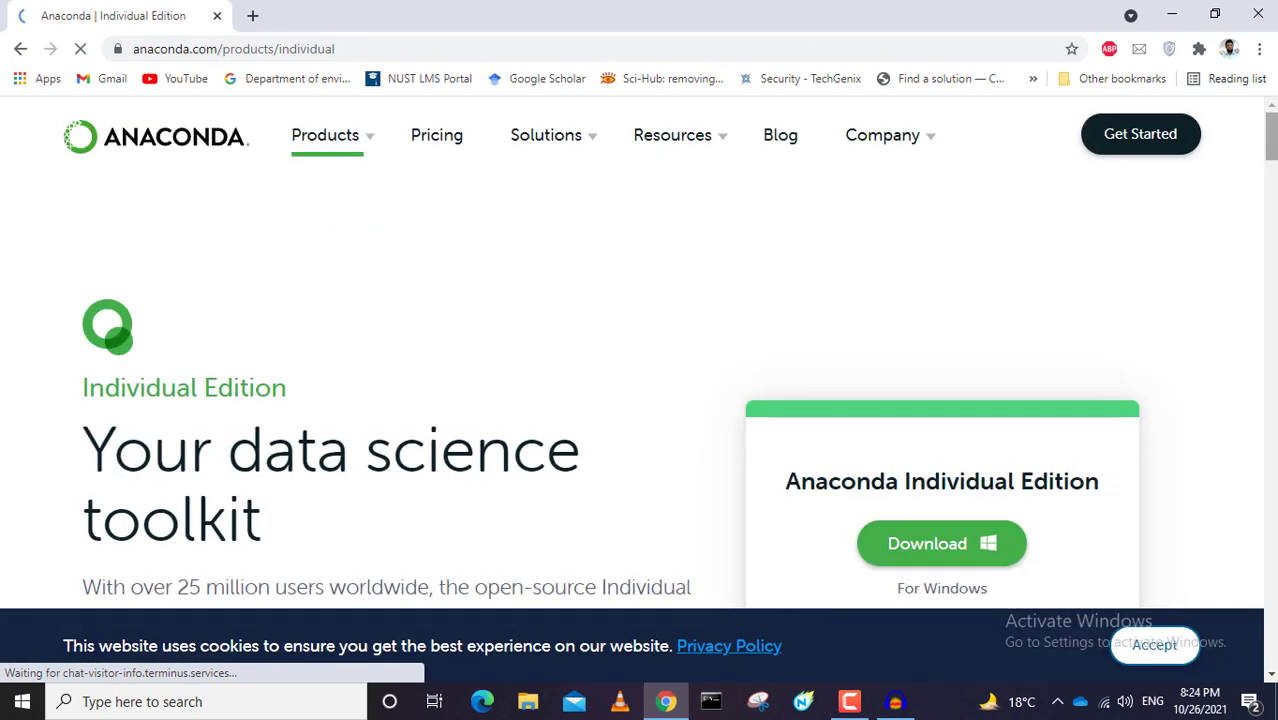
pyautogui.scroll(-3)
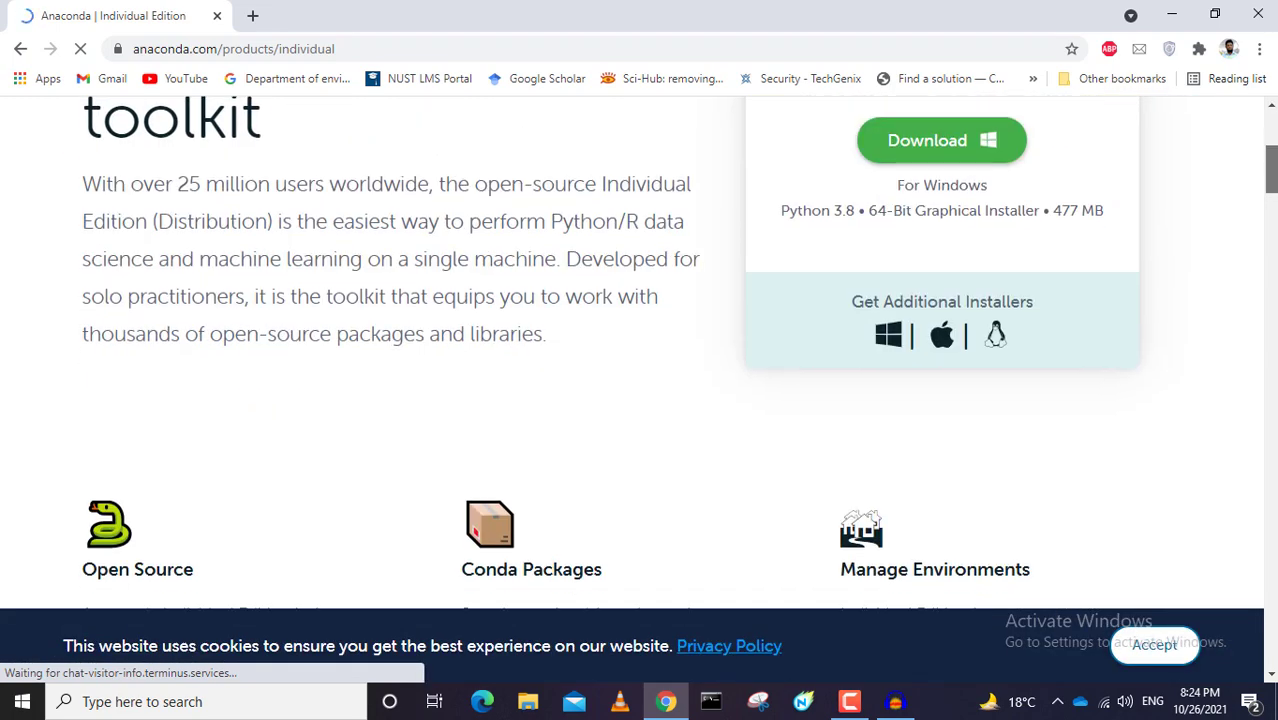
pyautogui.scroll(-3)
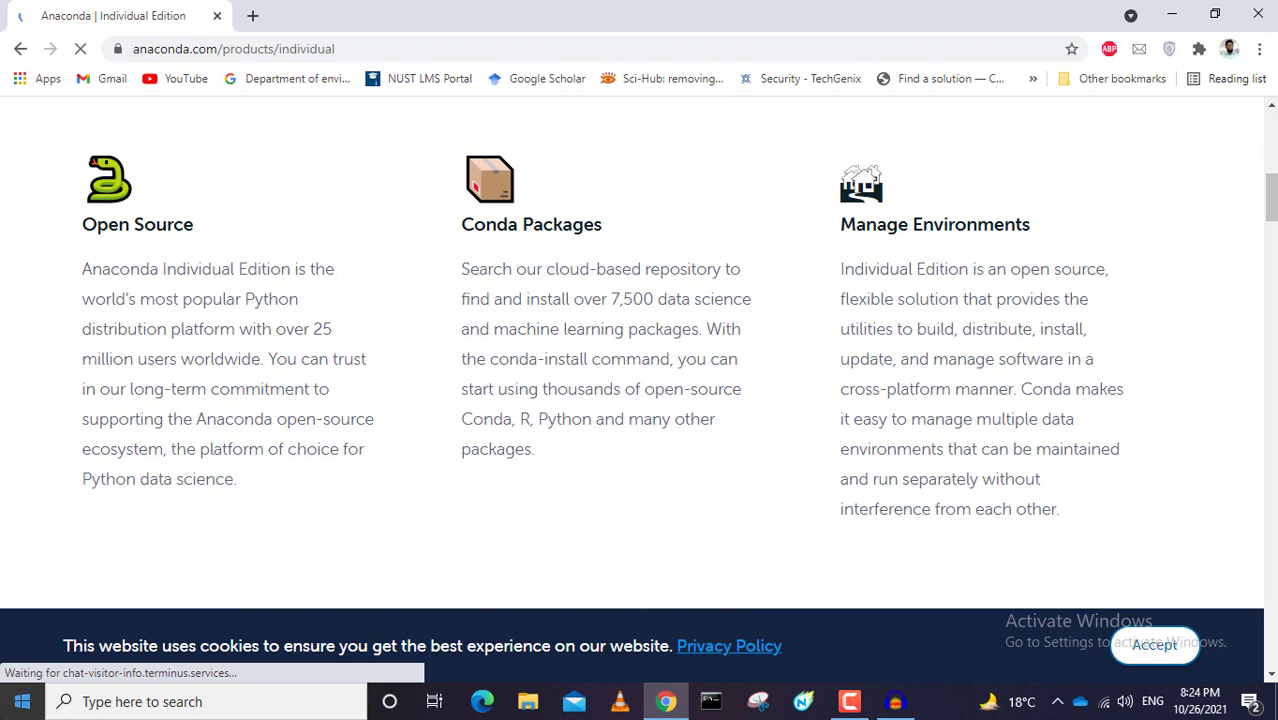
pyautogui.click(18, 700)
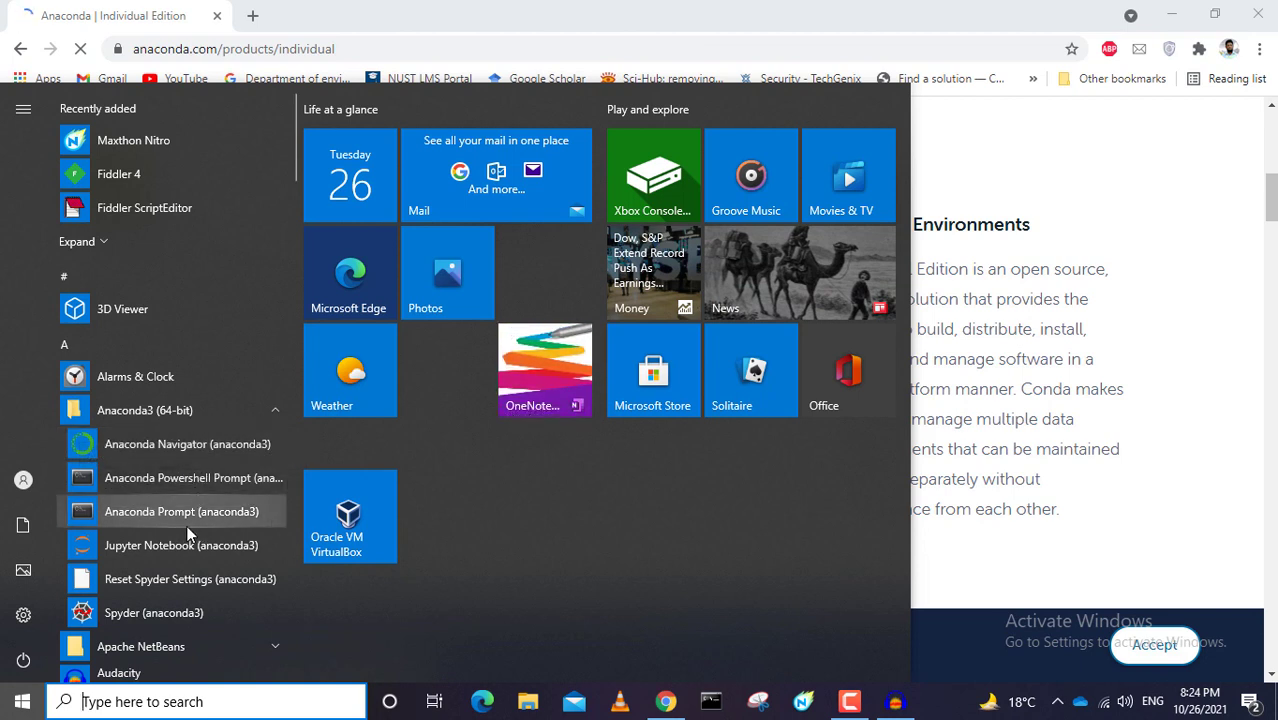
pyautogui.moveTo(180, 580)
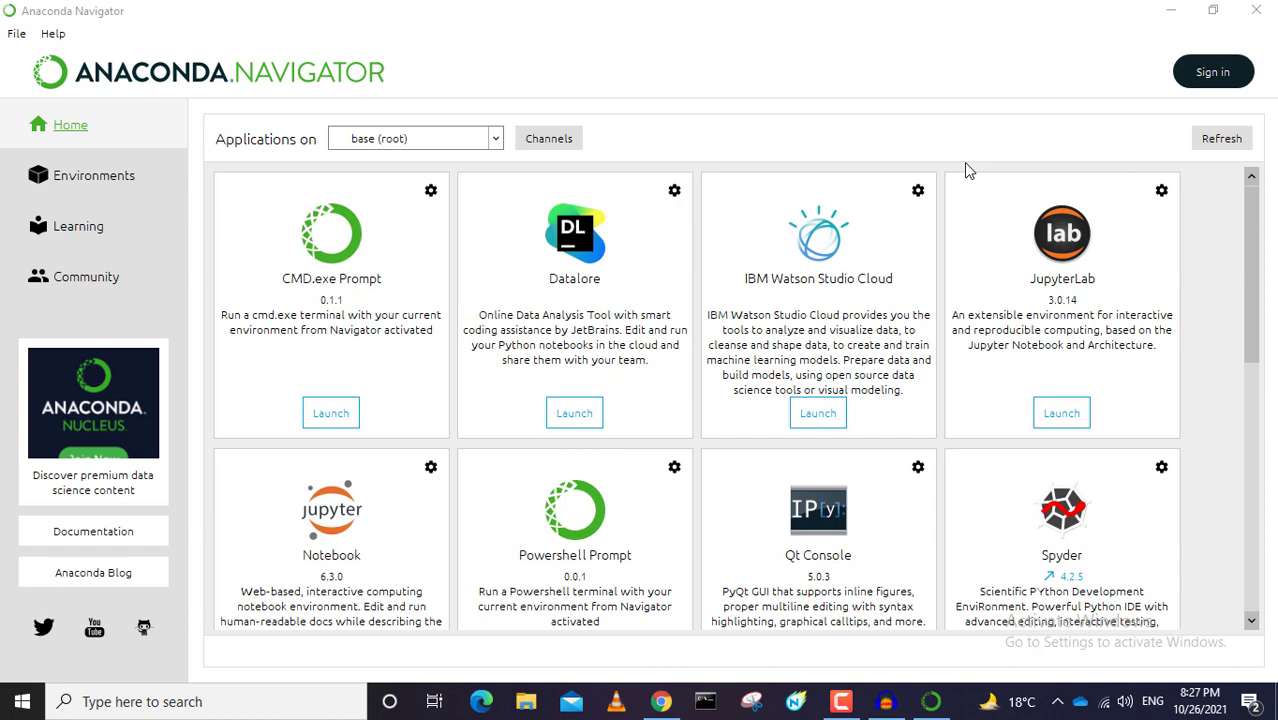
pyautogui.moveTo(1256, 240)
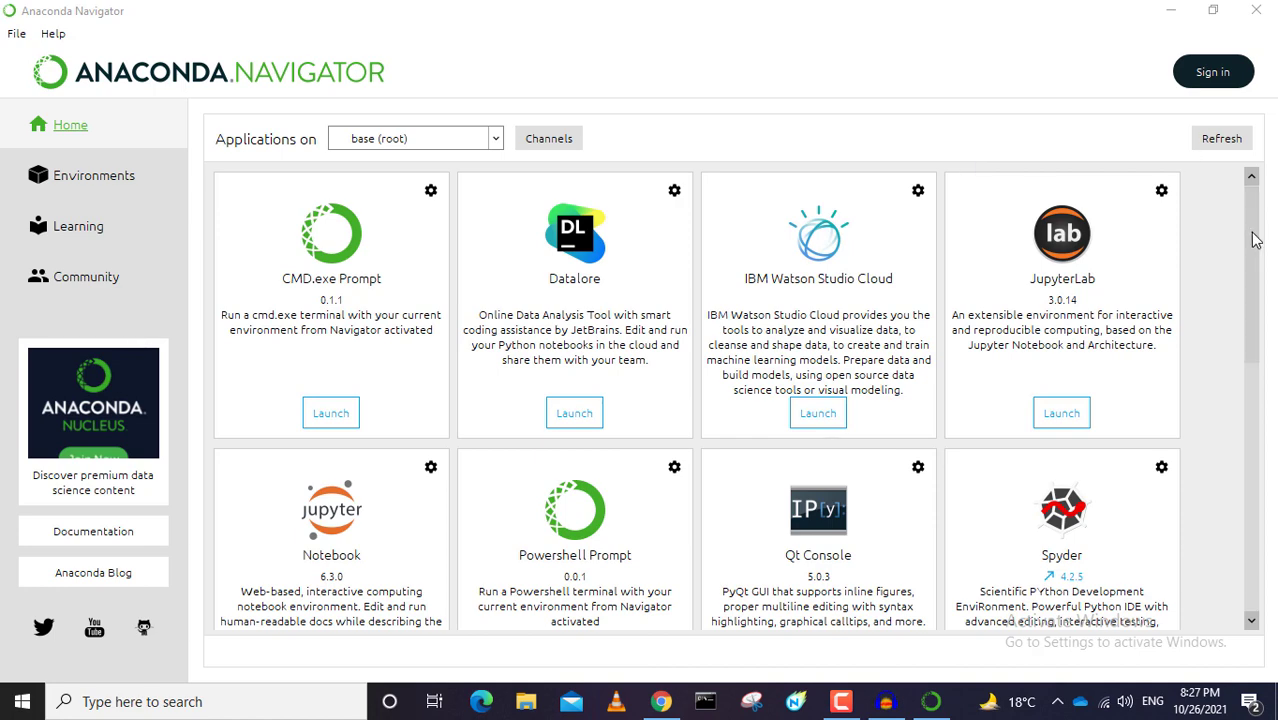
# Step: Scroll the Home tiles to reveal VS Code, Glueviz, Orange 3, PyCharm and RStudio
pyautogui.scroll(-3)
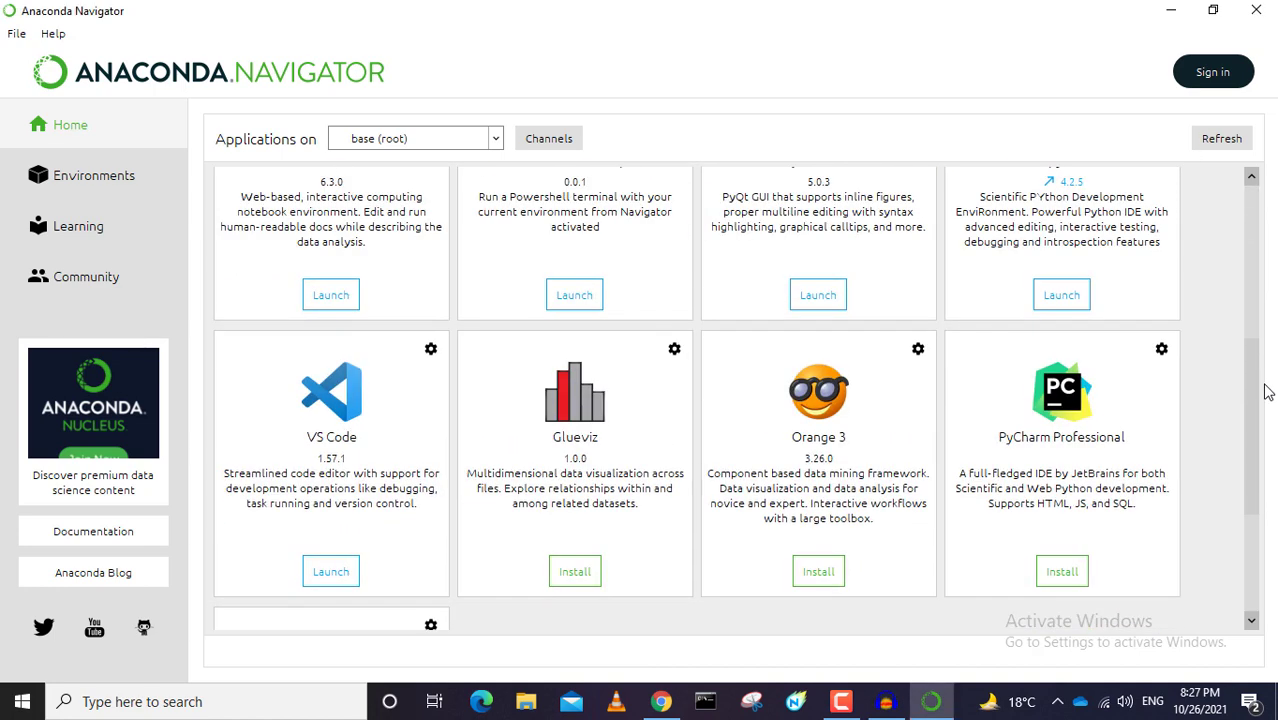
pyautogui.scroll(-3)
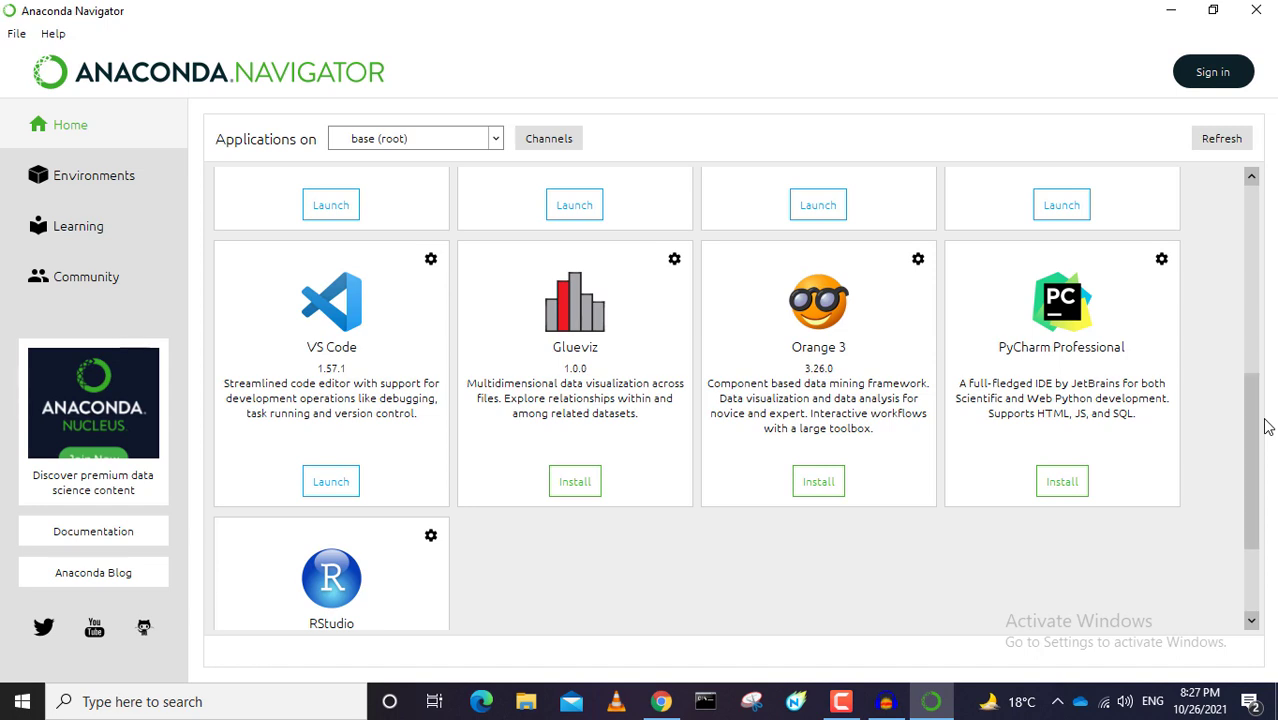
pyautogui.moveTo(1044, 352)
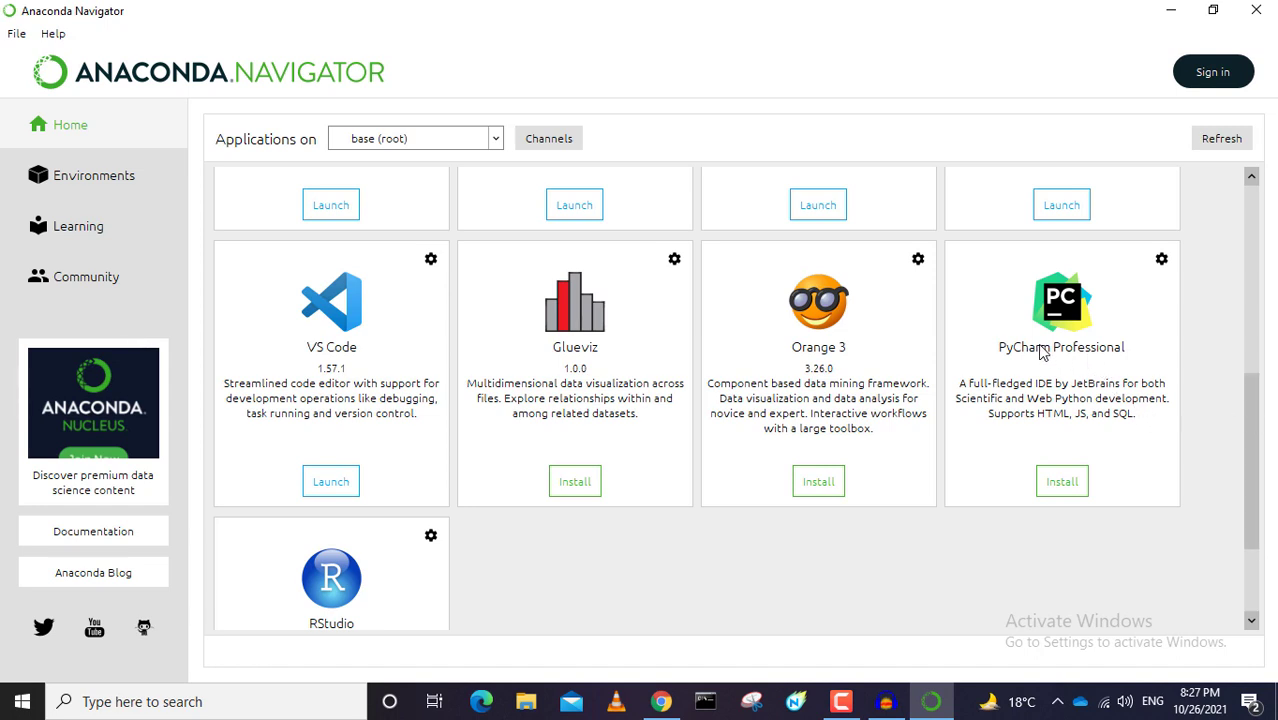
pyautogui.moveTo(1188, 392)
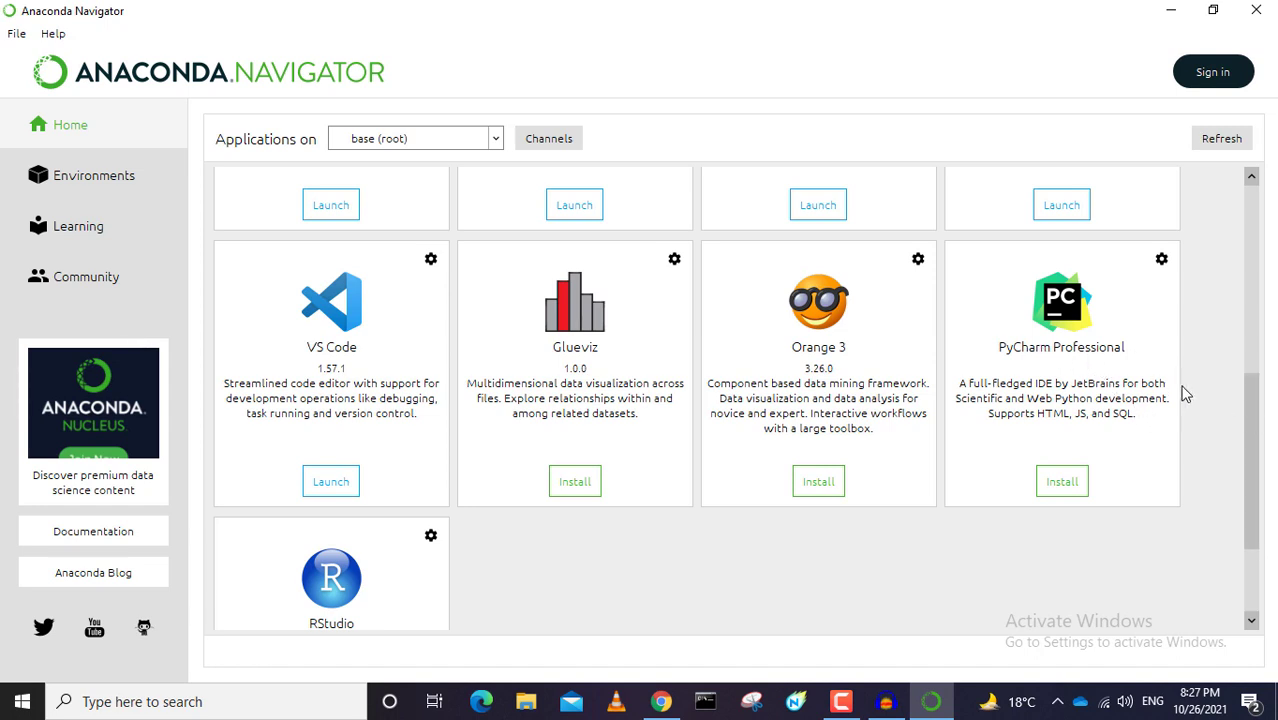
pyautogui.moveTo(1202, 462)
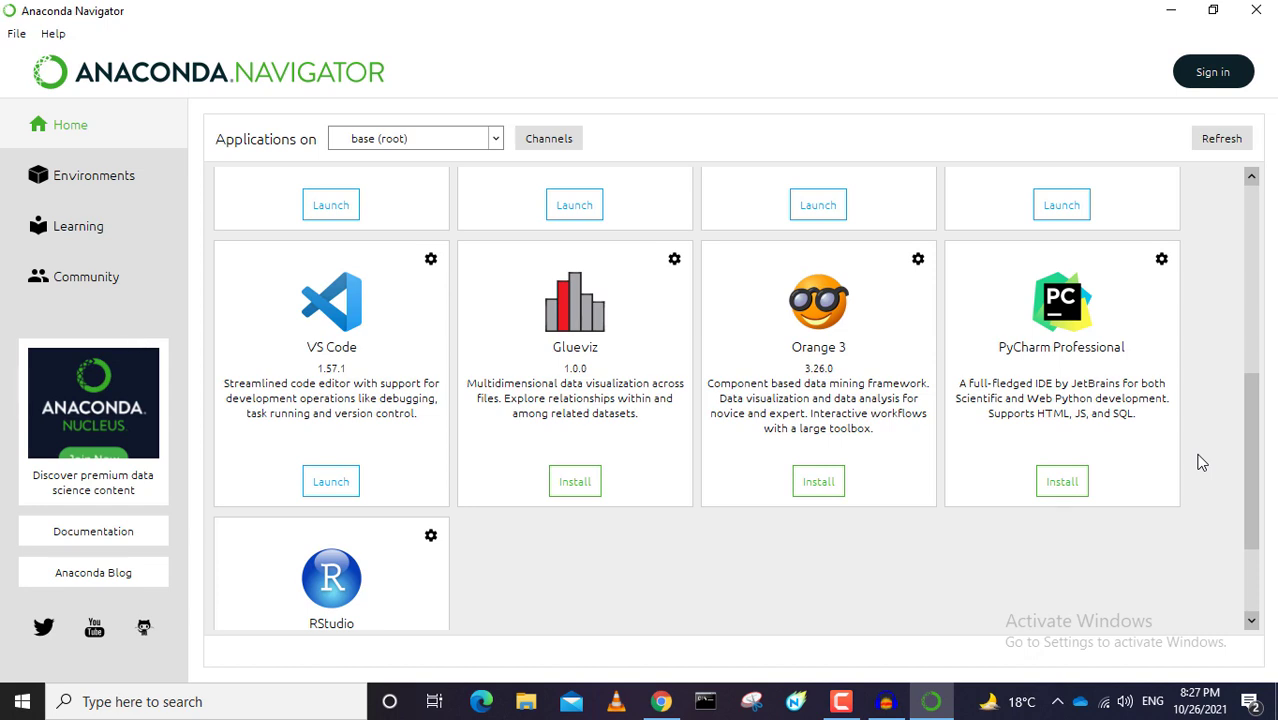
pyautogui.moveTo(1060, 400)
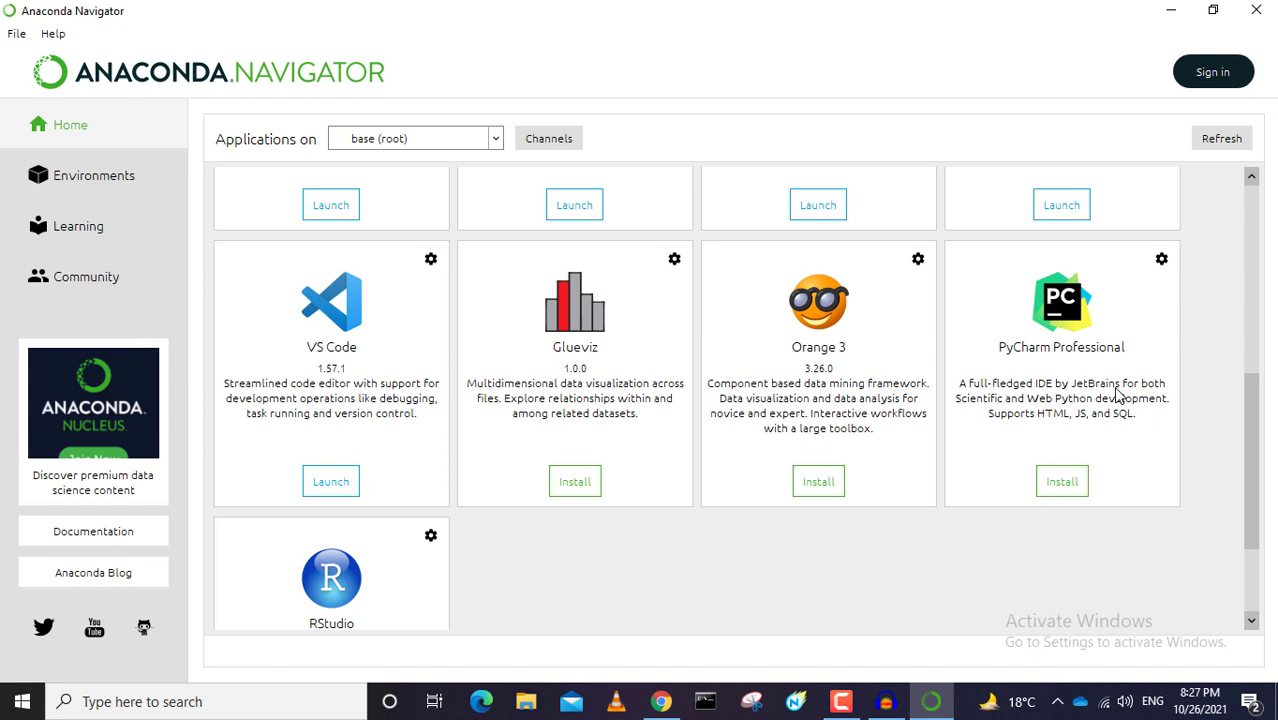
pyautogui.moveTo(1256, 472)
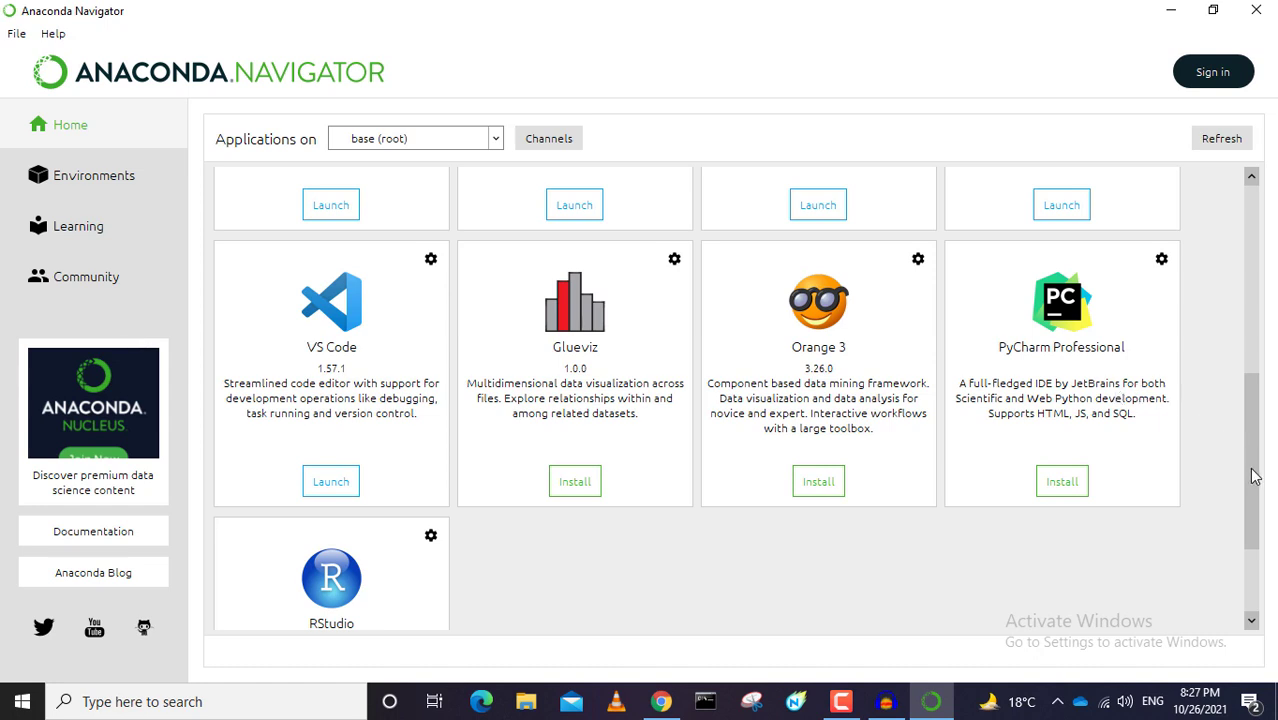
pyautogui.moveTo(324, 378)
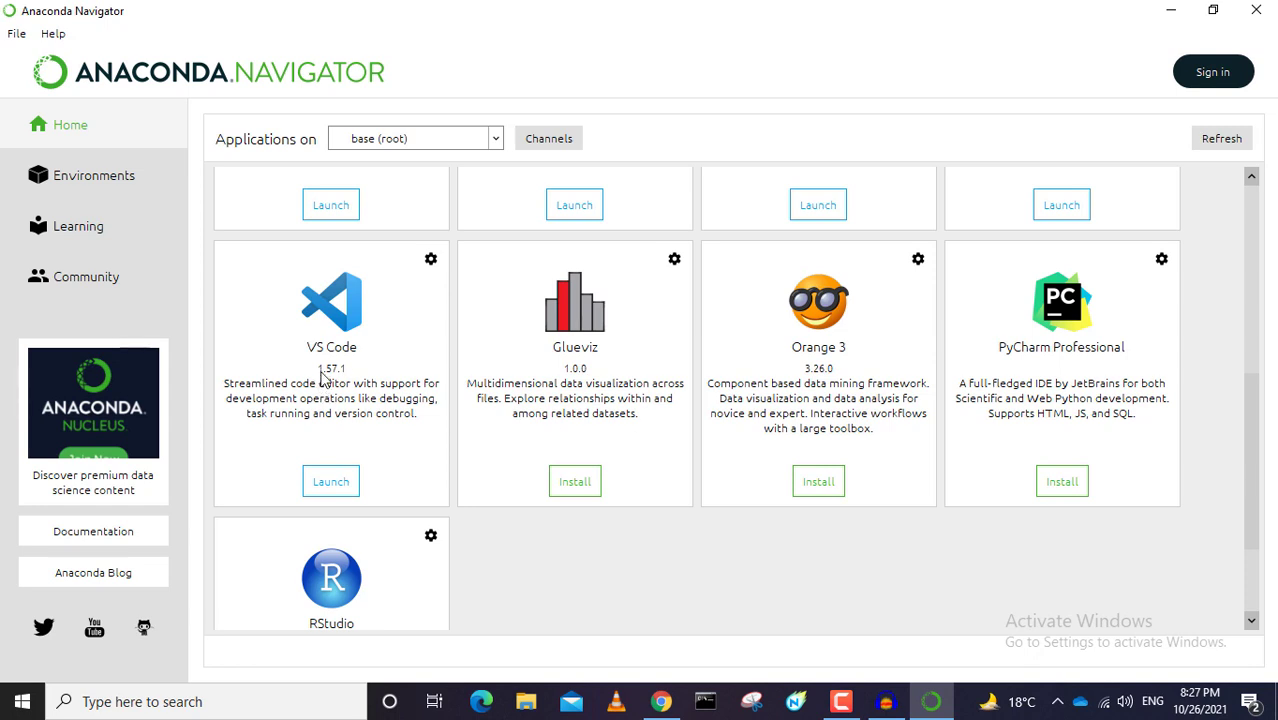
pyautogui.moveTo(308, 380)
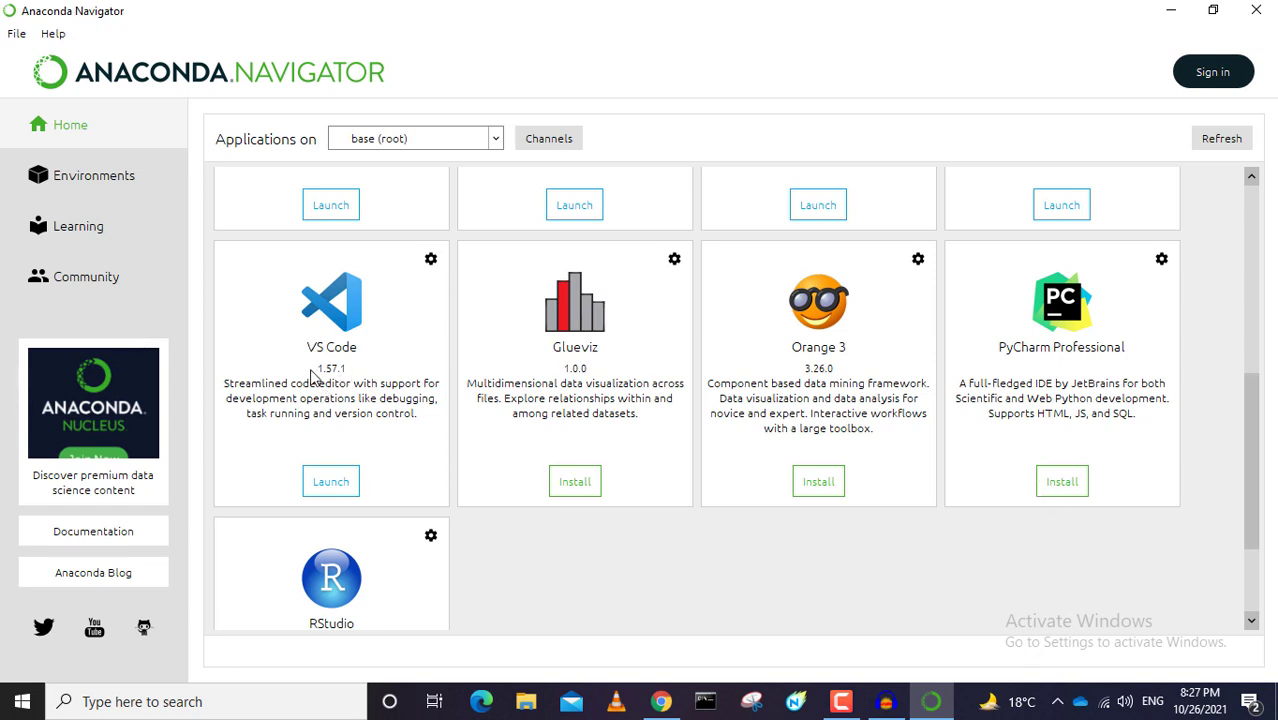
pyautogui.moveTo(1260, 542)
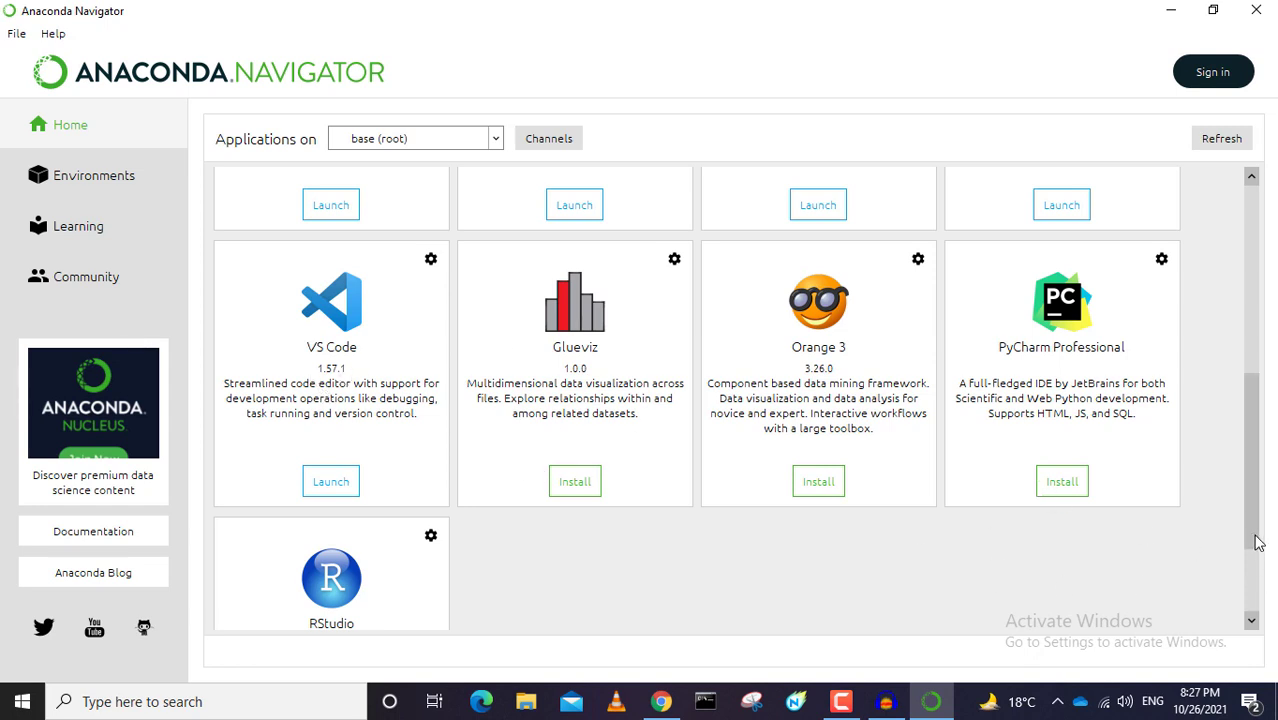
pyautogui.moveTo(1258, 324)
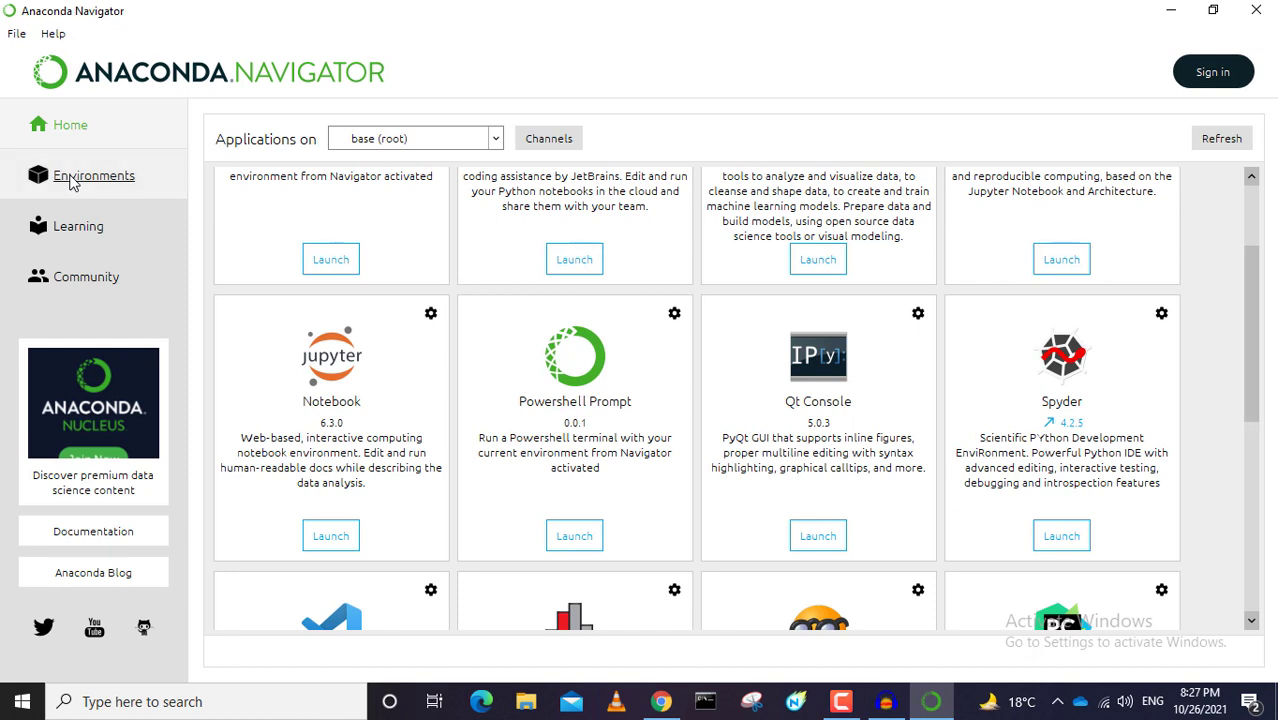
# Step: Browse the base environment's 362 installed packages on the Environments page
pyautogui.click(92, 176)
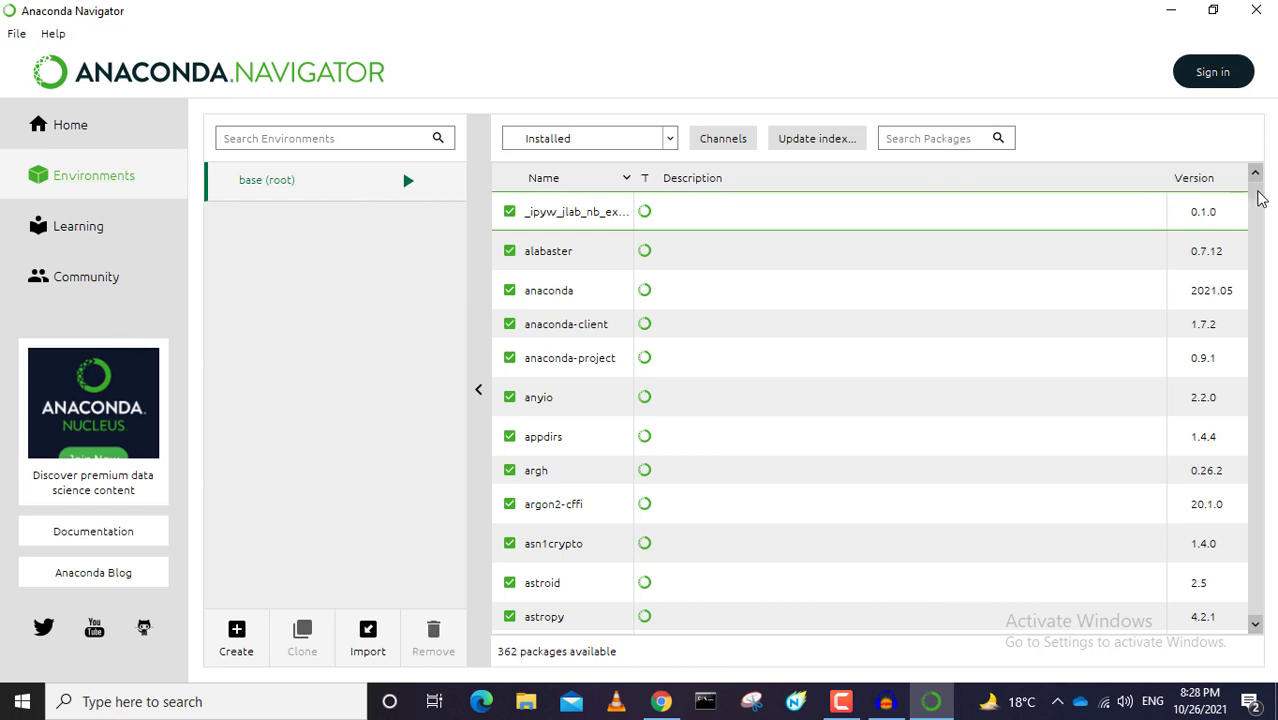
pyautogui.scroll(-3)
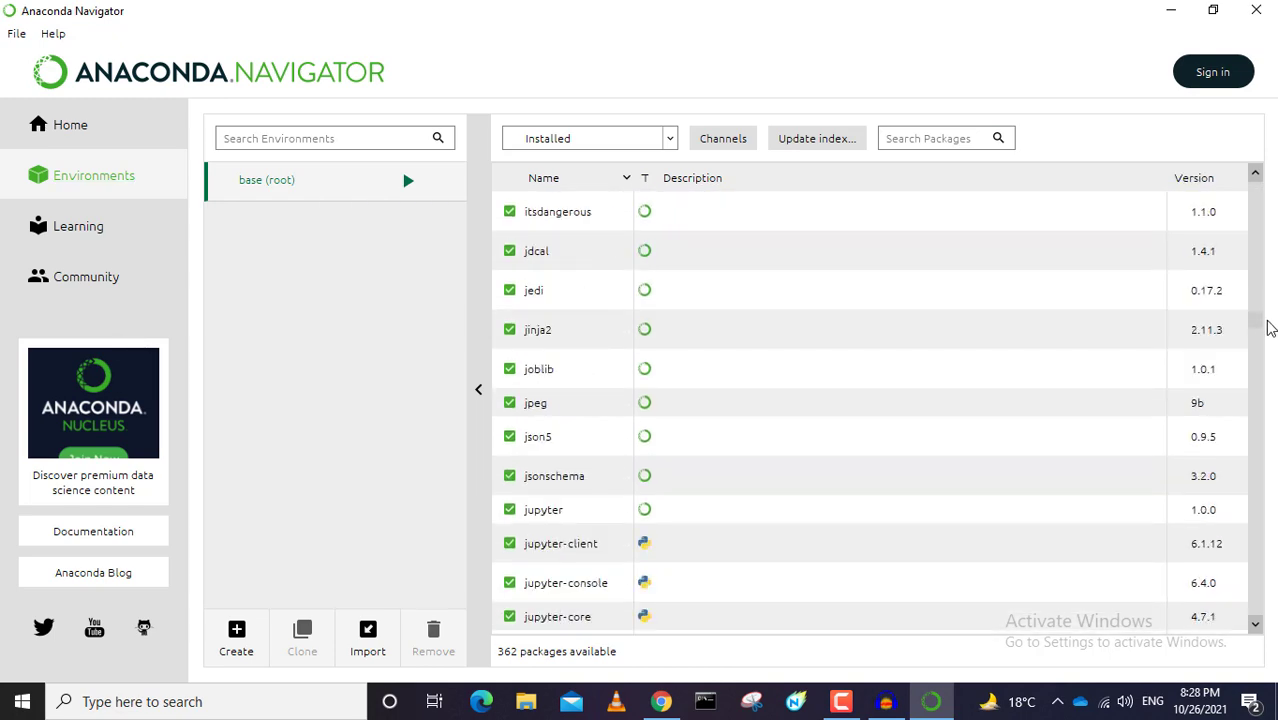
pyautogui.scroll(3)
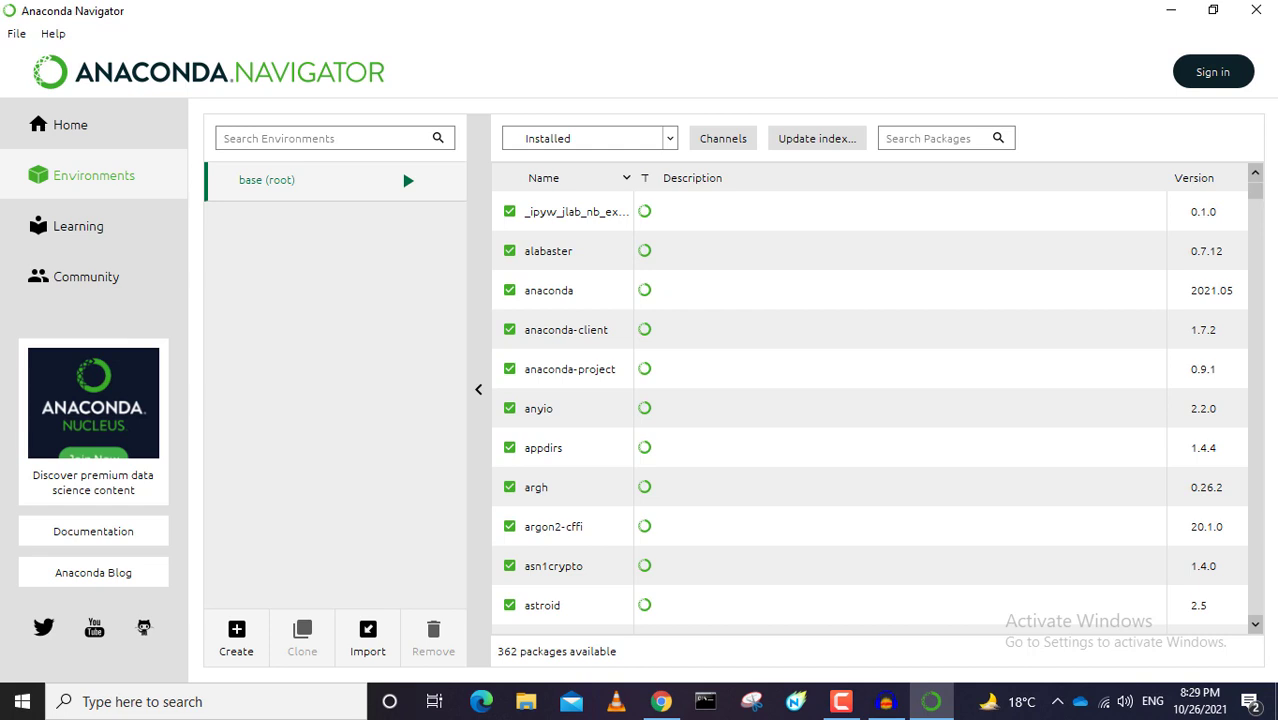
pyautogui.scroll(-3)
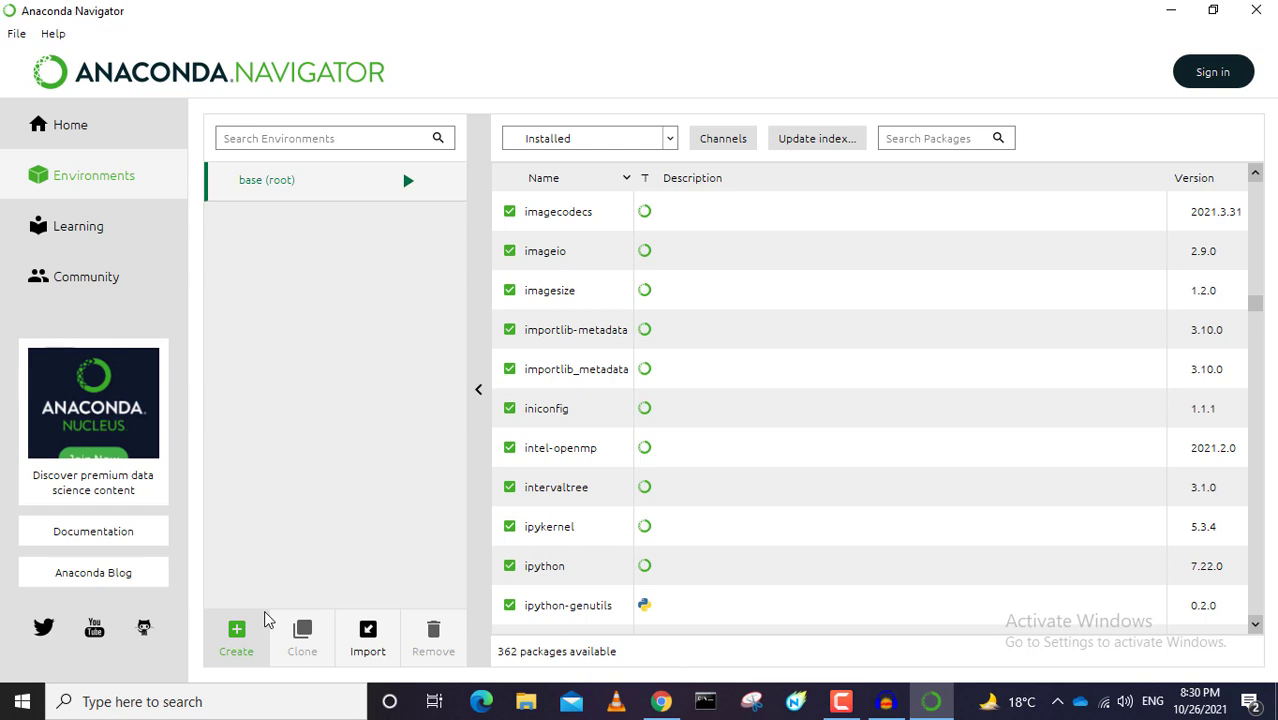
pyautogui.moveTo(1256, 12)
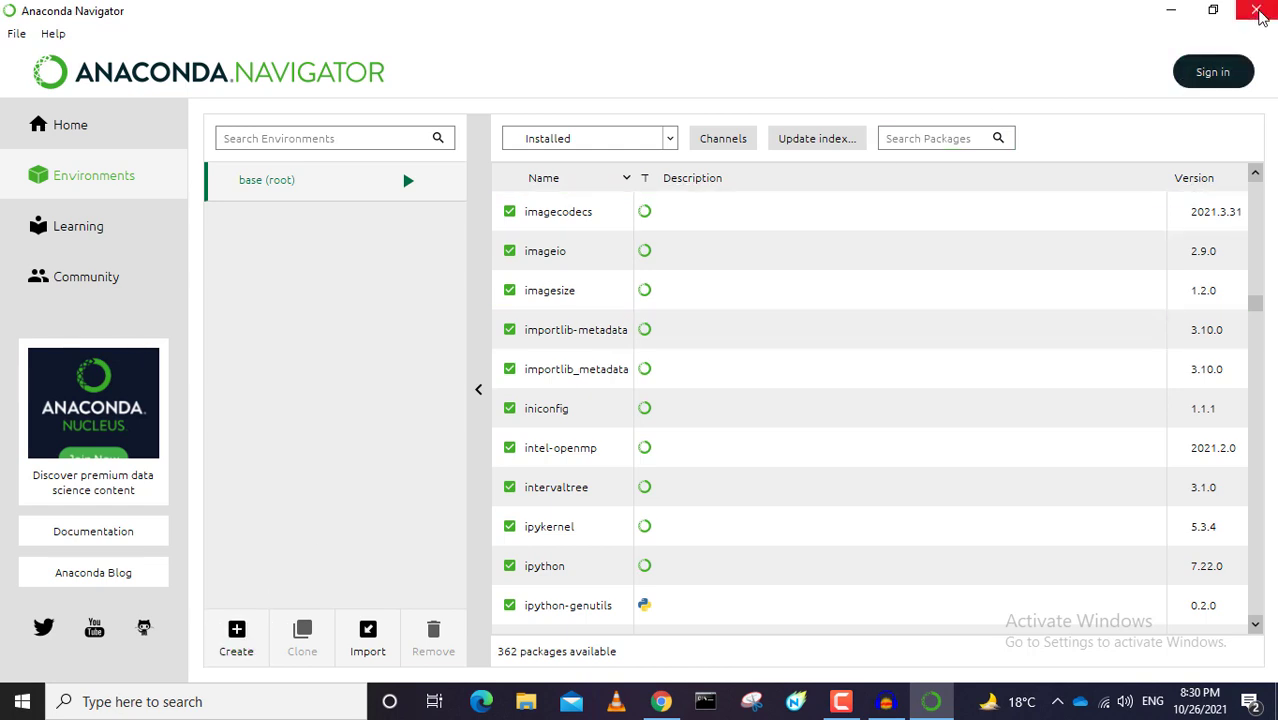
pyautogui.moveTo(1260, 12)
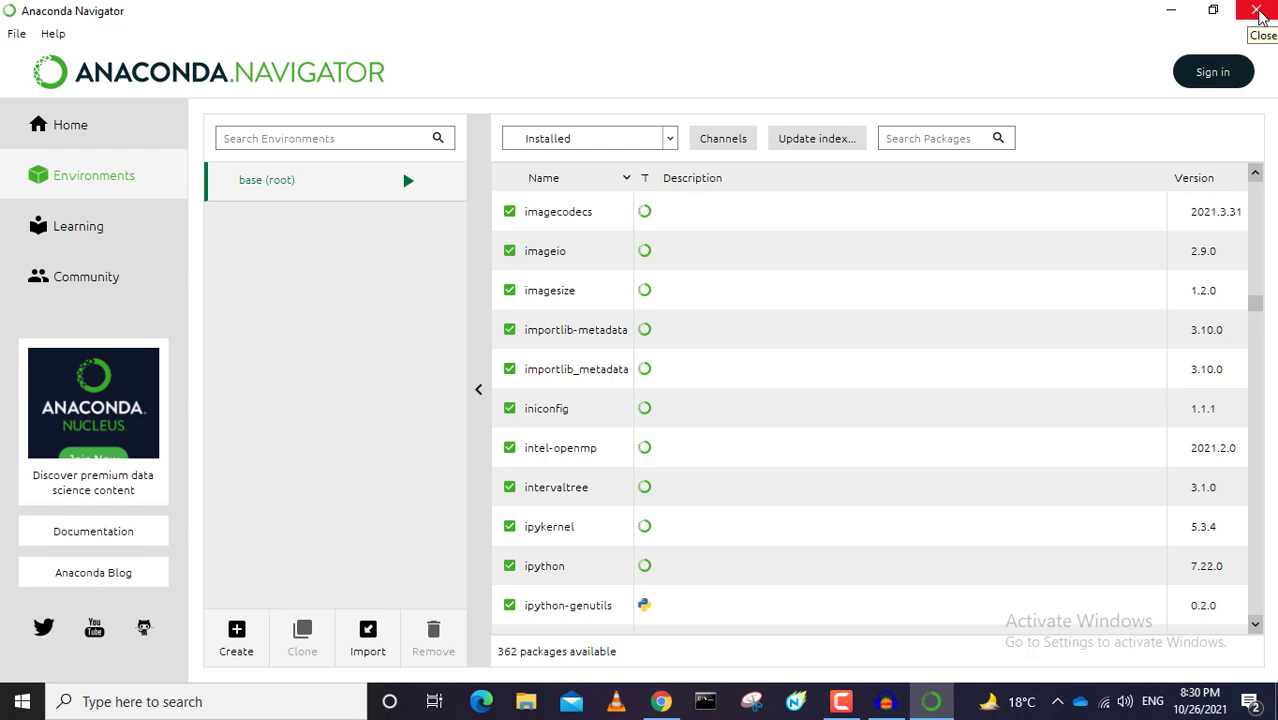
# Step: Quit Anaconda Navigator, confirming Yes, leaving the Windows desktop
pyautogui.click(1258, 12)
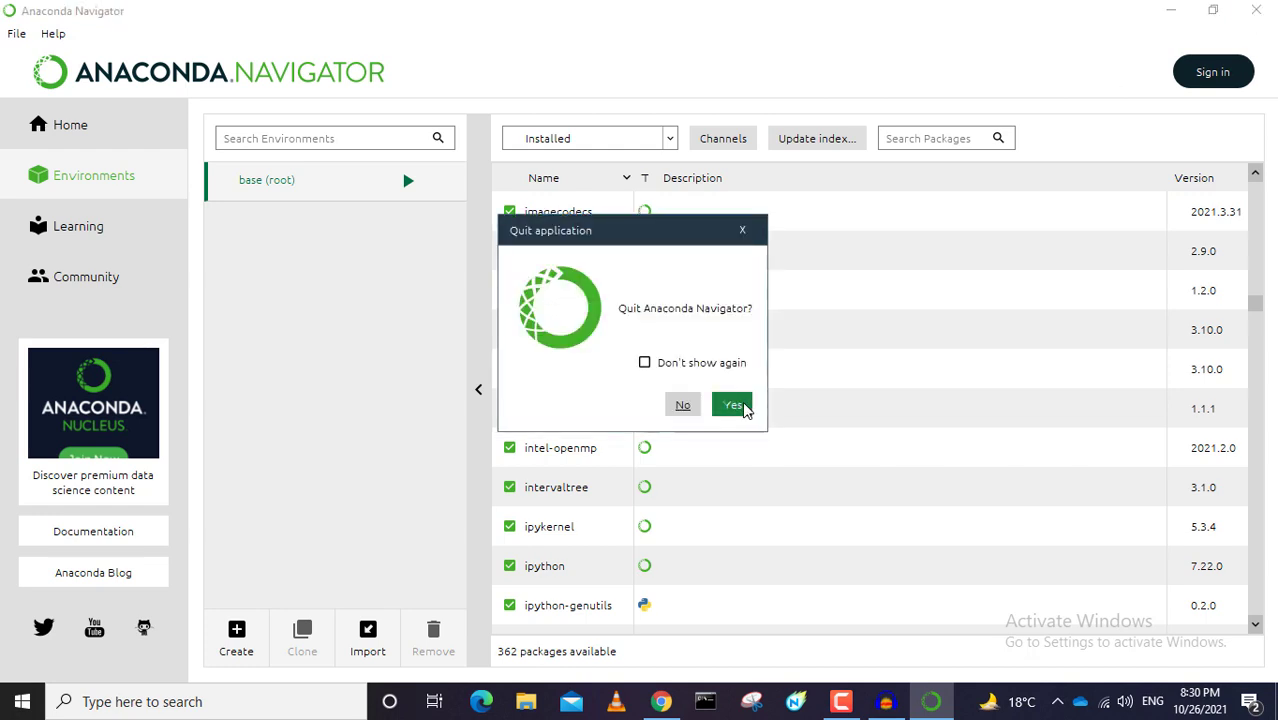
pyautogui.click(728, 404)
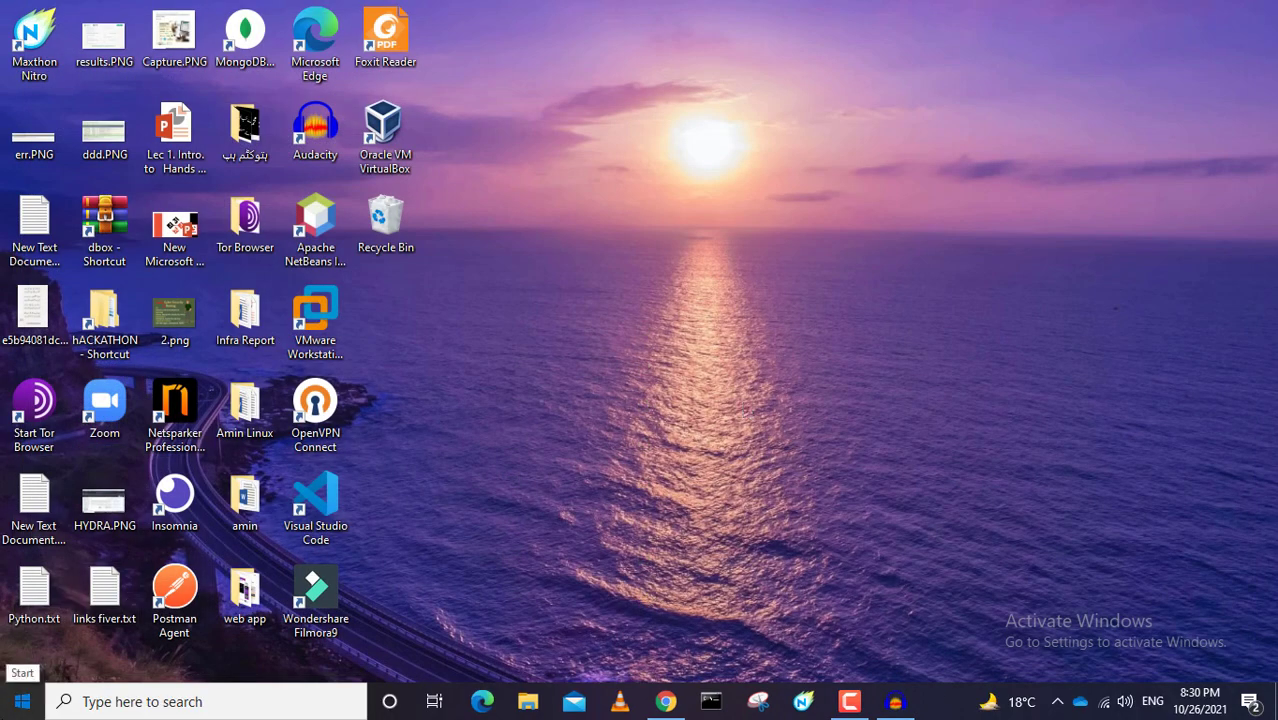